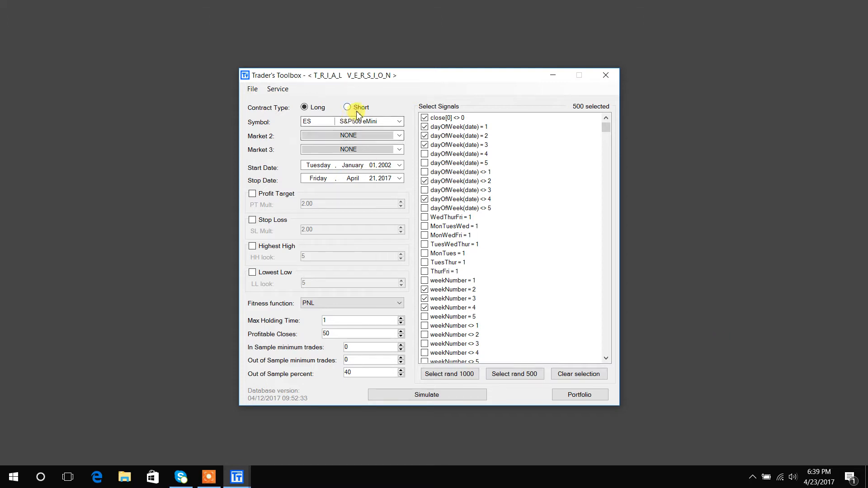
Open the Settings dialog listing comparison markets CL, NQ, GC and the user data files
click(400, 303)
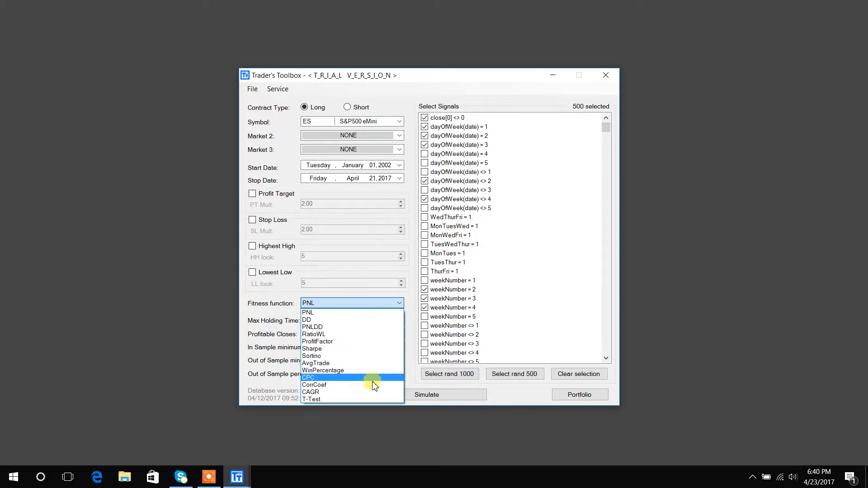
mouse_move(375, 385)
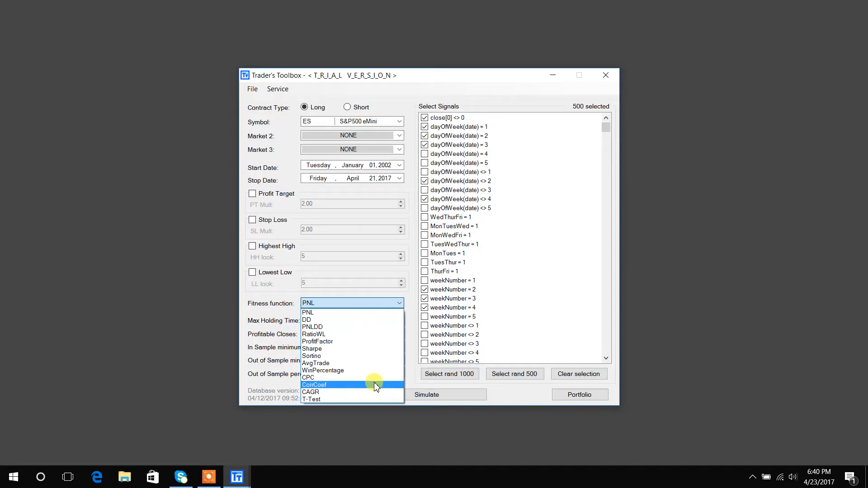
mouse_move(360, 391)
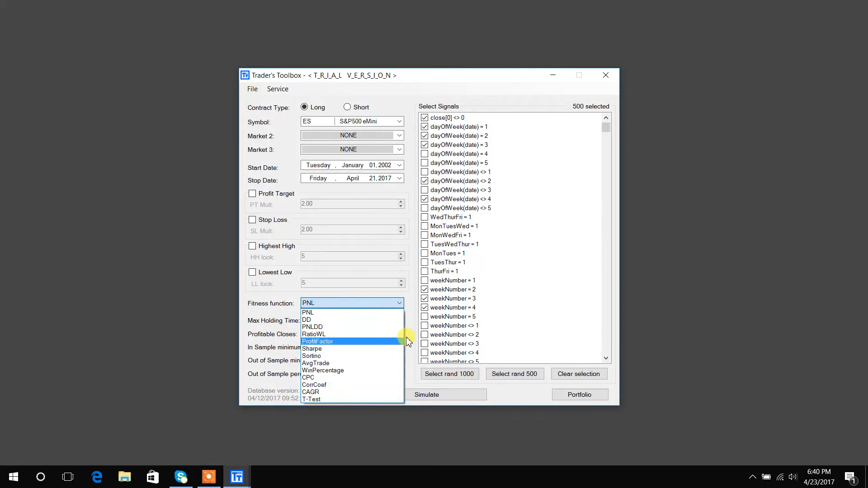
mouse_move(409, 339)
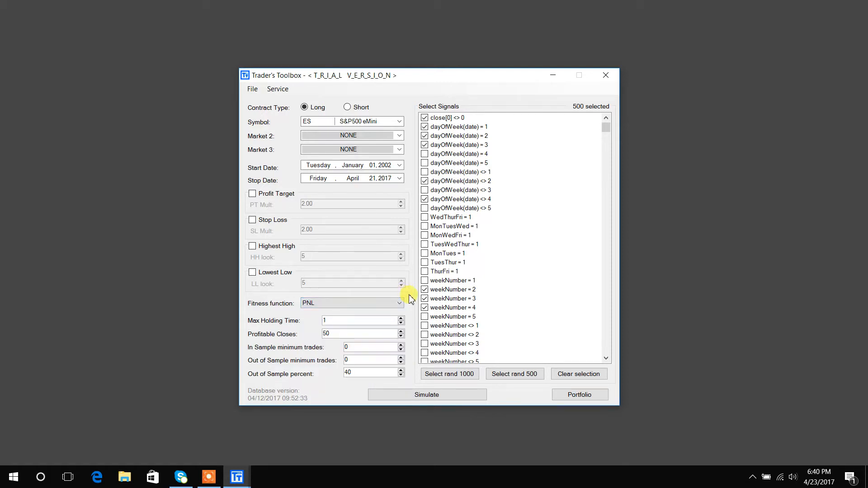
mouse_move(292, 129)
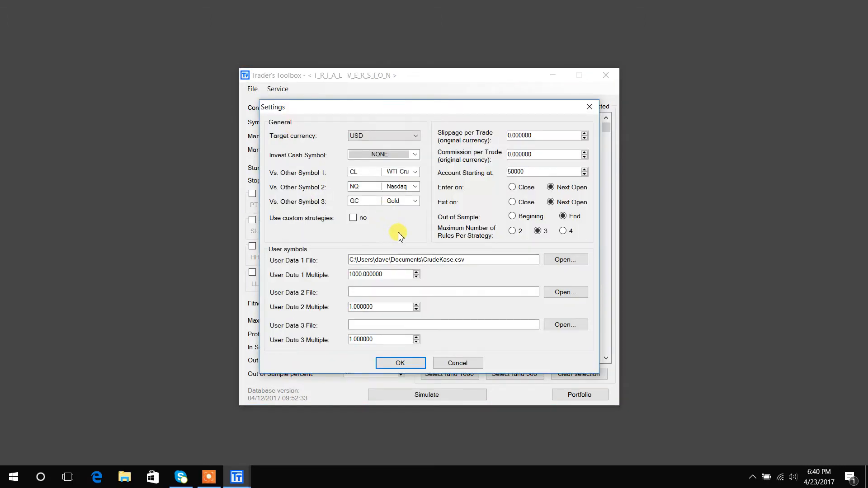
mouse_move(454, 209)
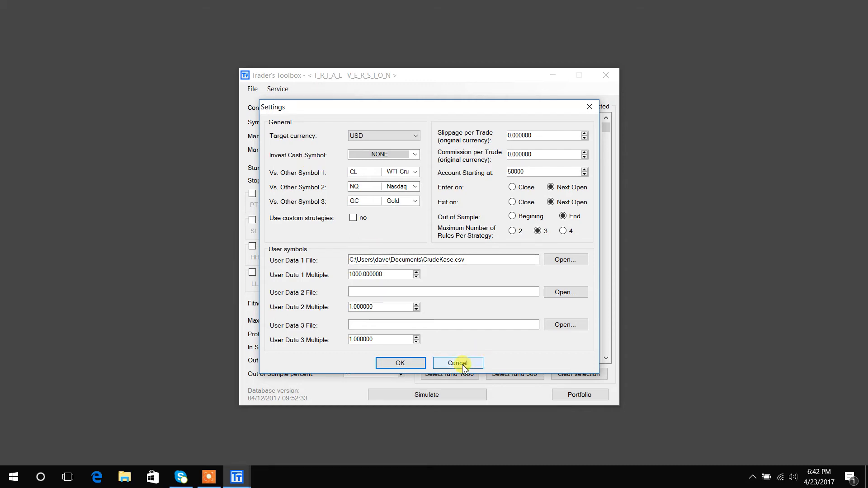
Cancel the settings and view the ES long simulation results table with its ratio statistics
click(458, 362)
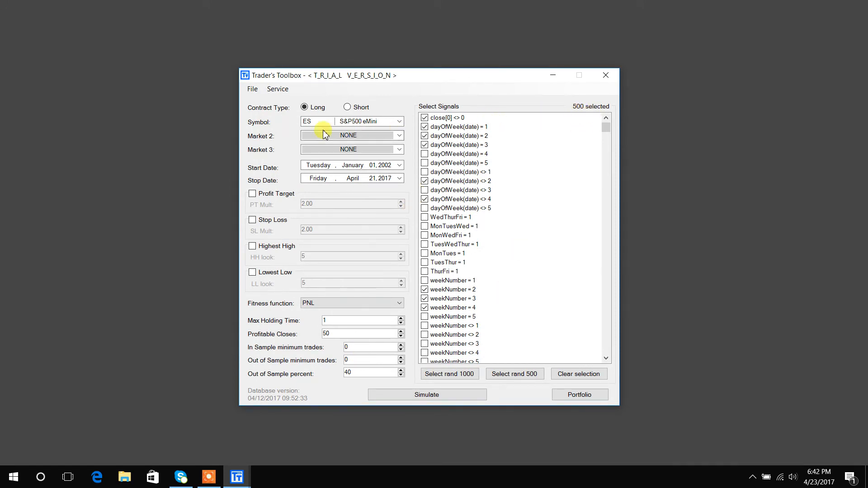
mouse_move(285, 308)
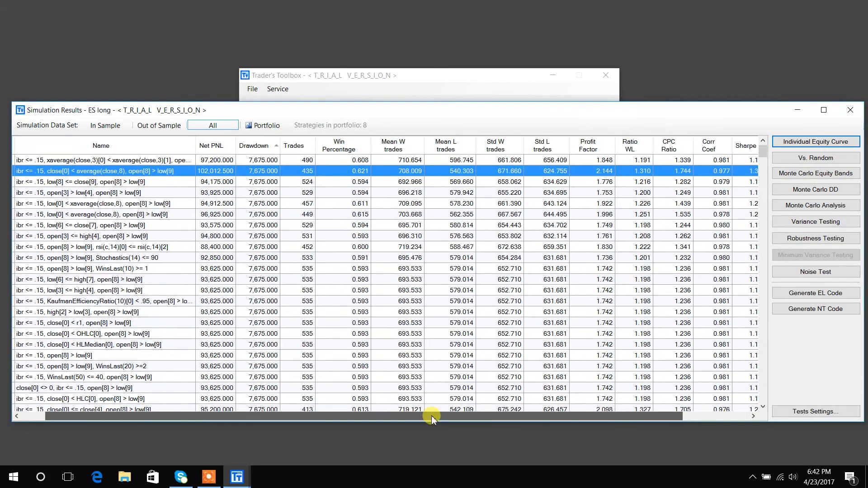
scroll(right, 3)
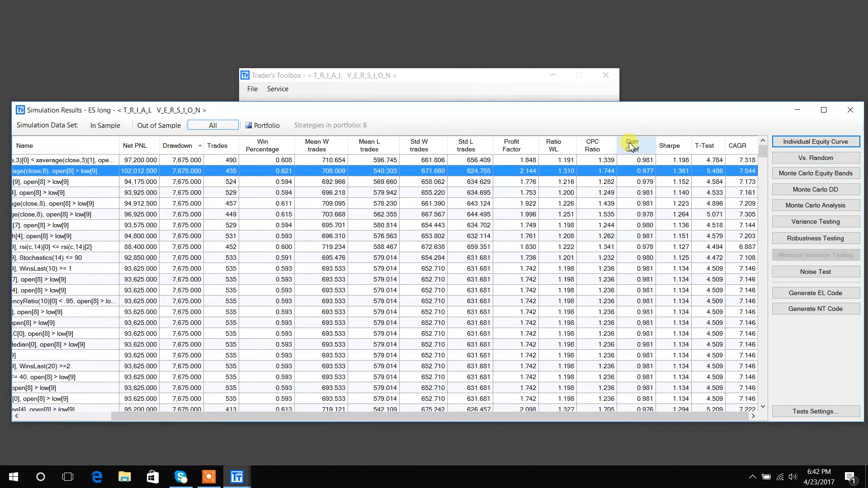
mouse_move(716, 146)
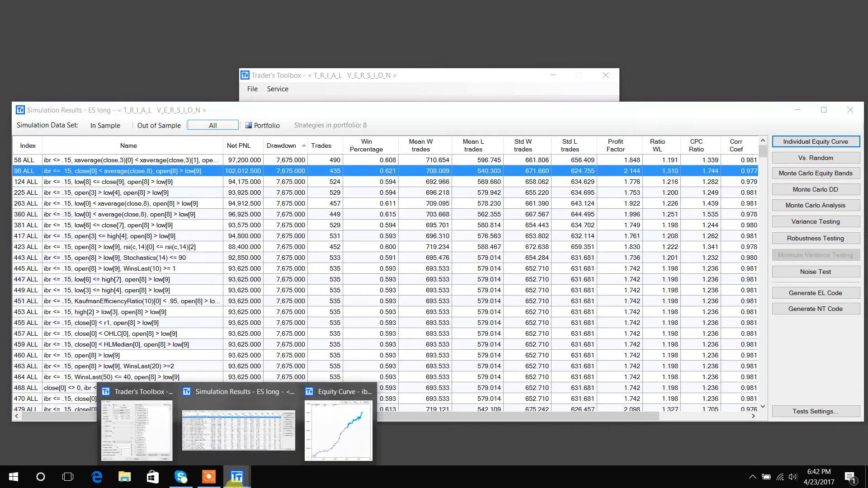
Show the ES long strategy's equity curve overlaid with the CL, NQ and GC curves
click(815, 141)
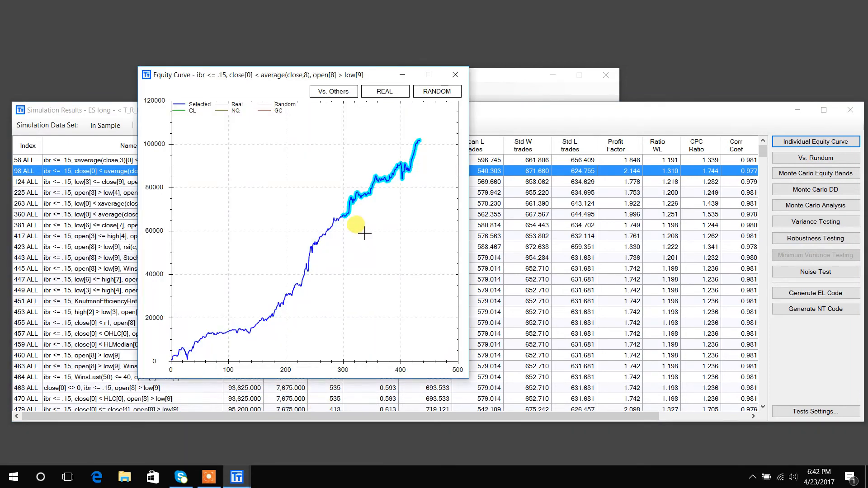
mouse_move(438, 139)
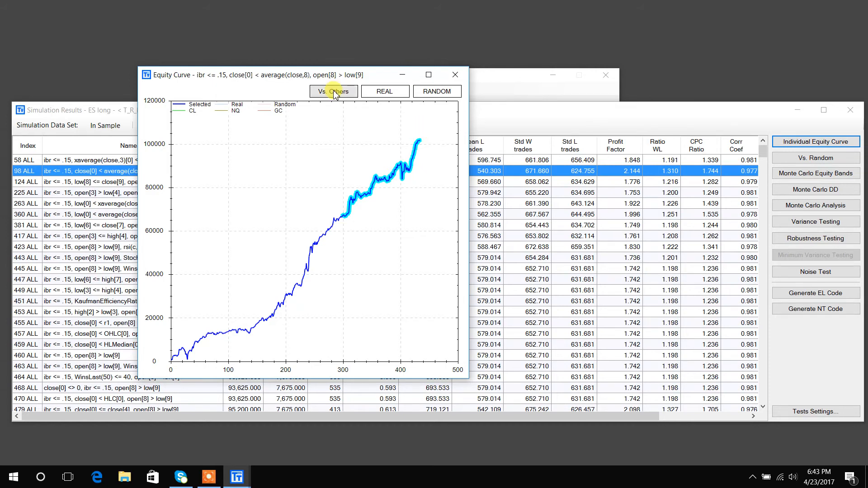
click(333, 90)
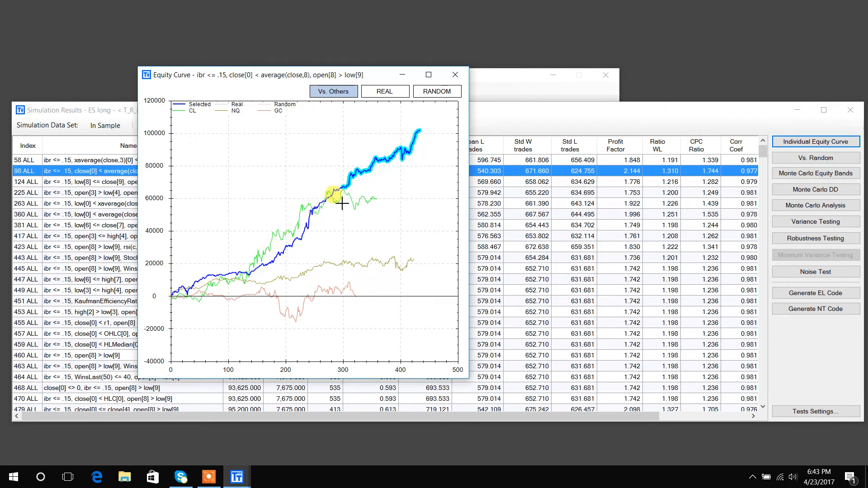
mouse_move(303, 277)
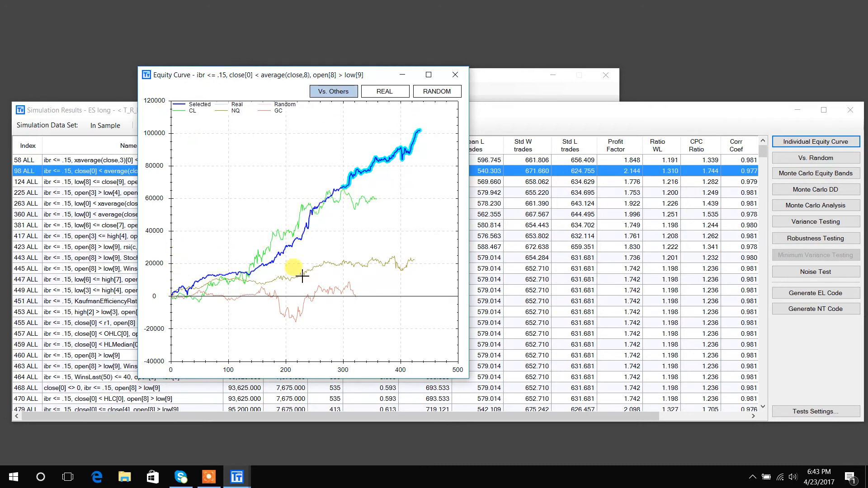
mouse_move(226, 311)
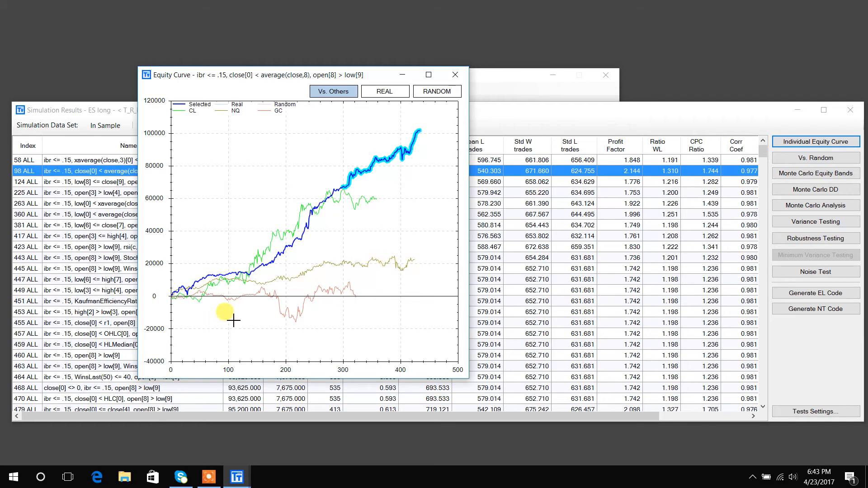
mouse_move(379, 290)
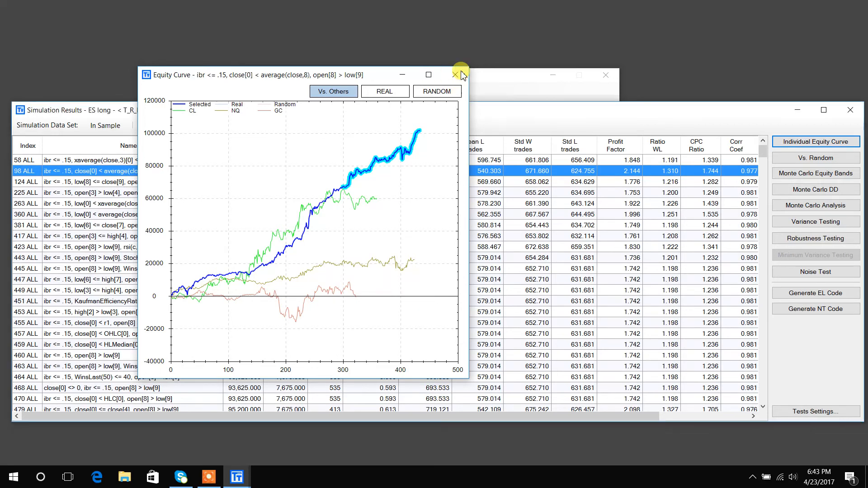
Switch to the portfolio strategies and run Minimum Variance Testing for the return-versus-volatility scatter
click(453, 74)
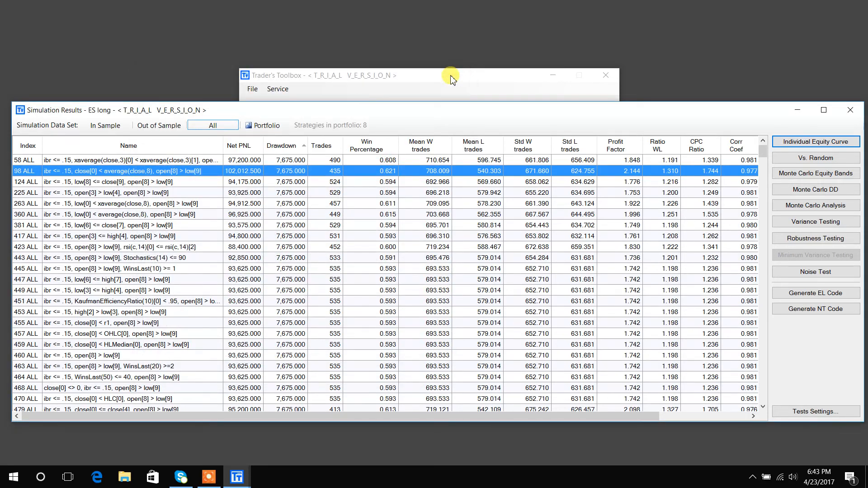
click(250, 125)
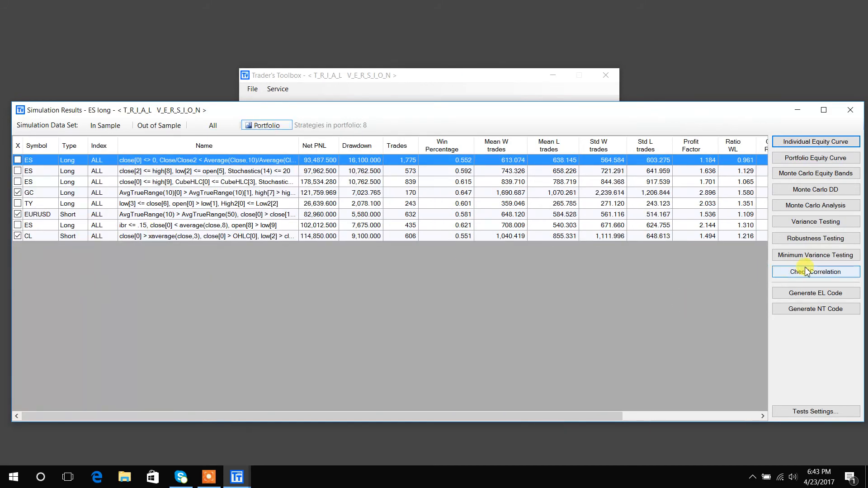
mouse_move(816, 255)
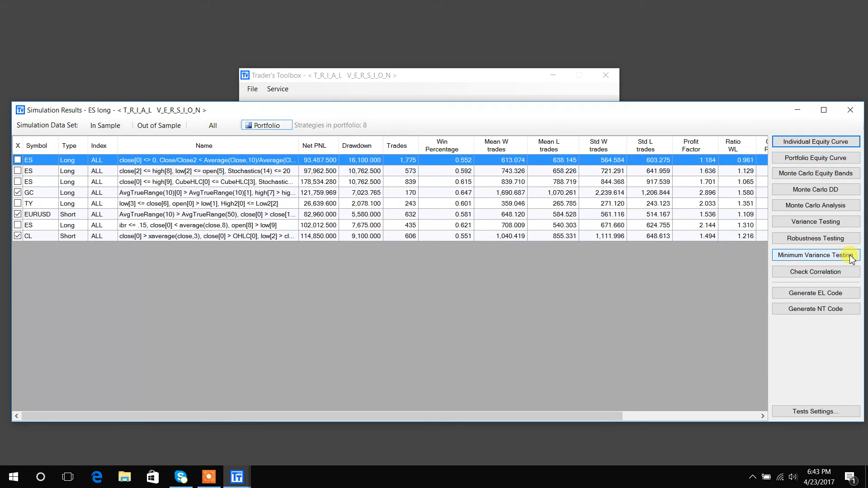
click(815, 255)
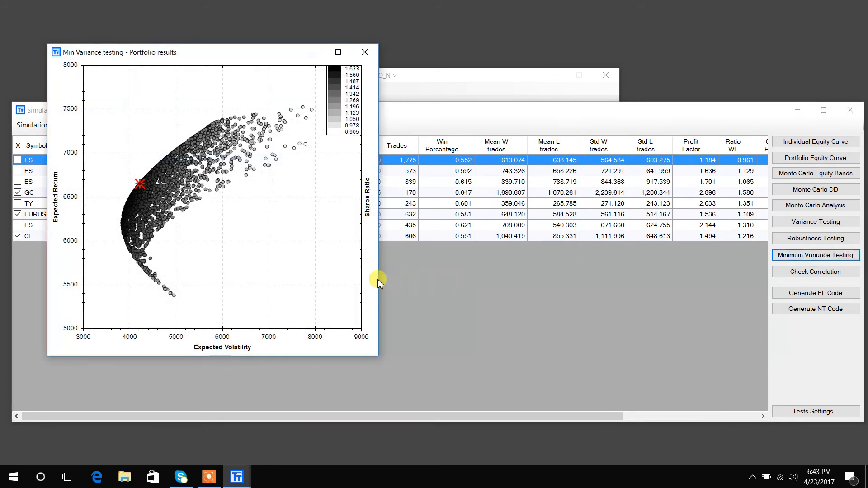